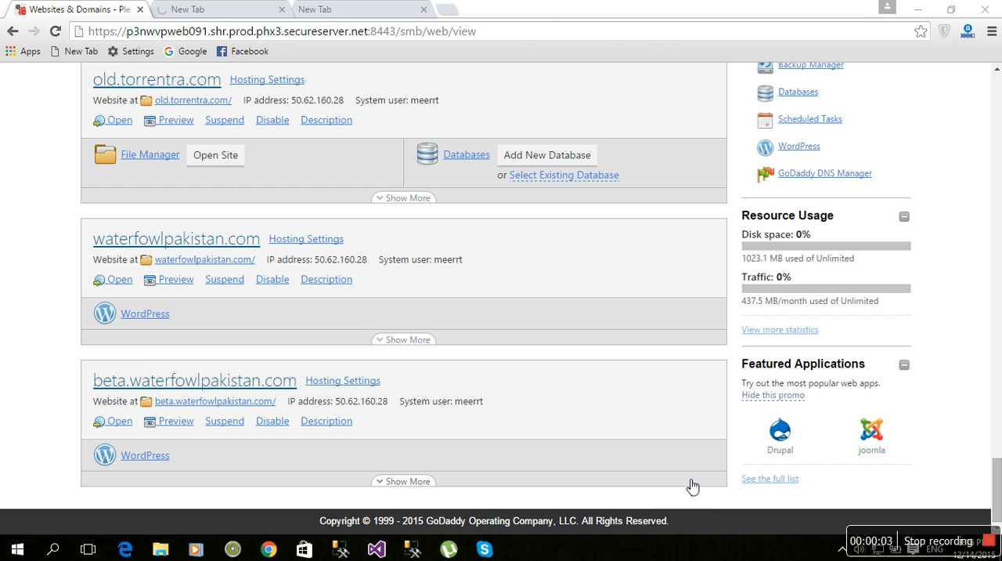
pyautogui.moveTo(507, 475)
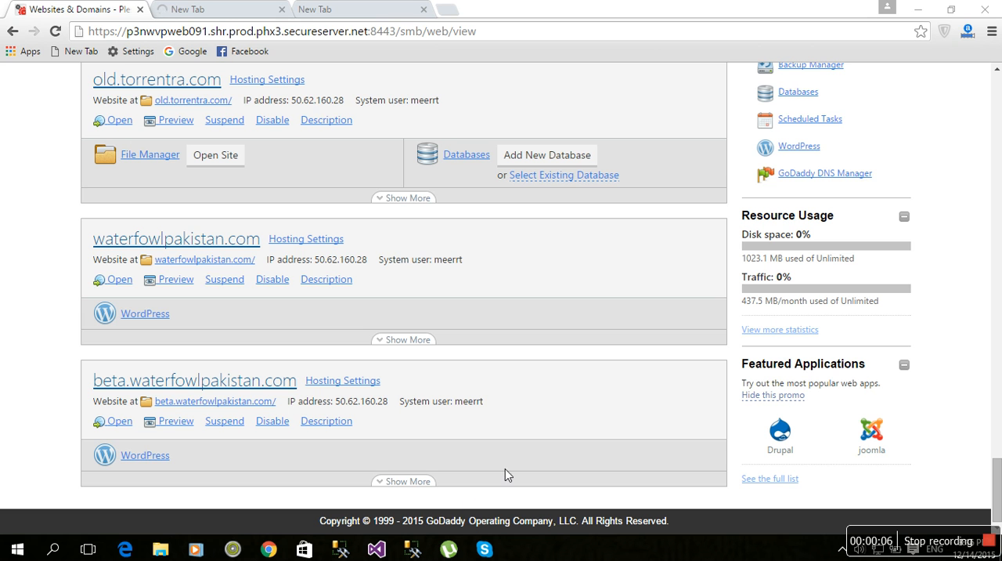
pyautogui.moveTo(572, 438)
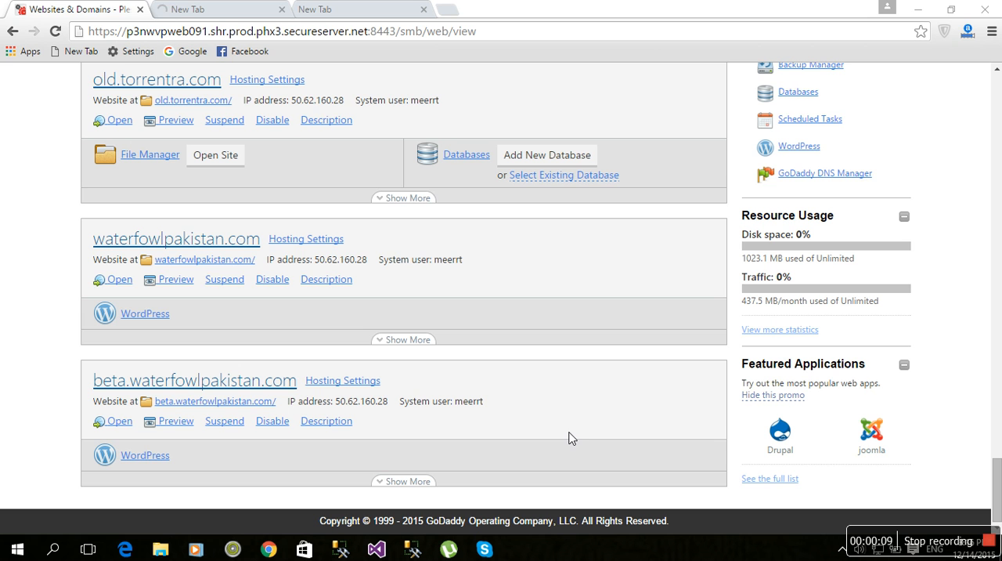
pyautogui.moveTo(338, 447)
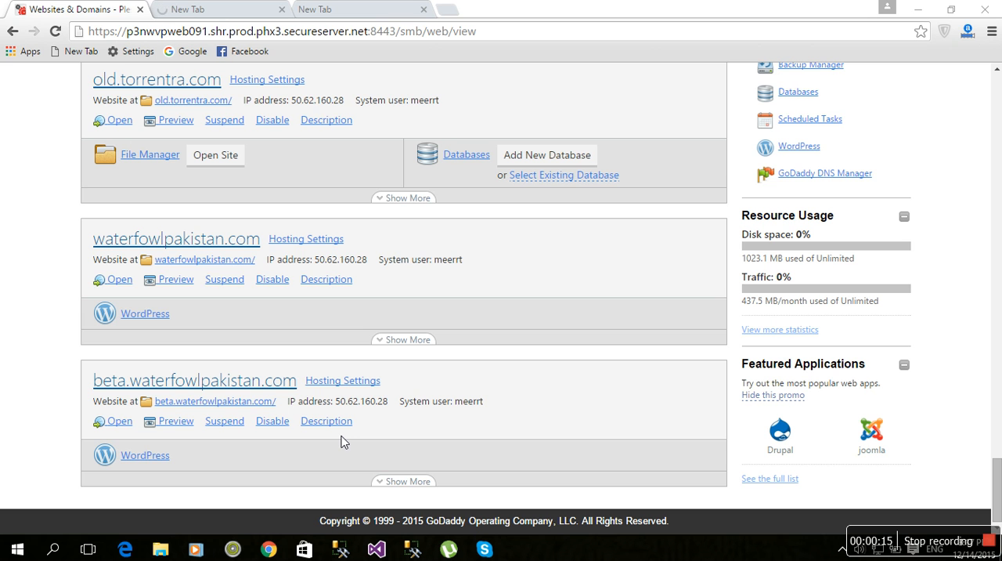
pyautogui.moveTo(400, 480)
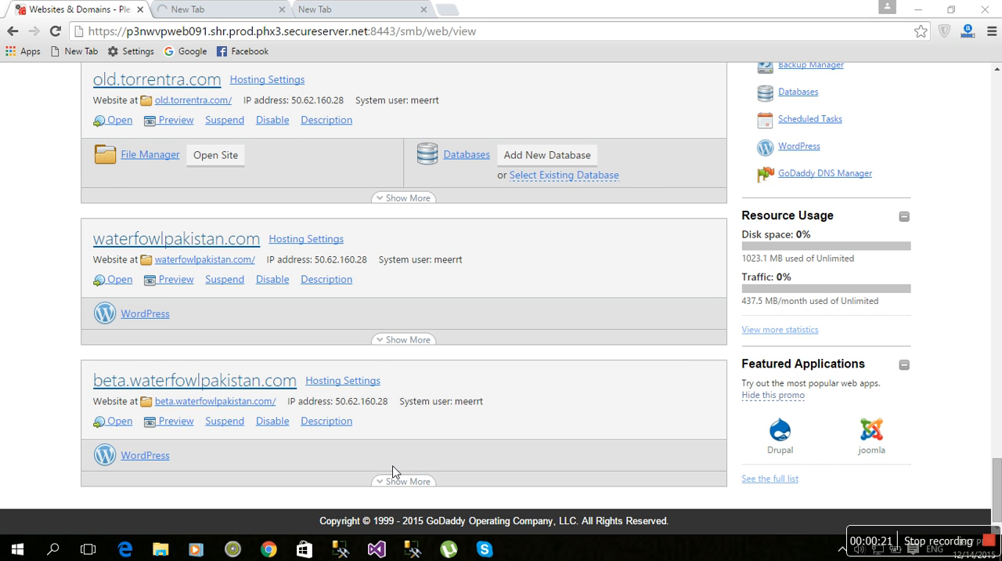
# Expand beta.waterfowlpakistan.com's tools and choose Remove Subdomain to raise the deletion warning
pyautogui.click(404, 481)
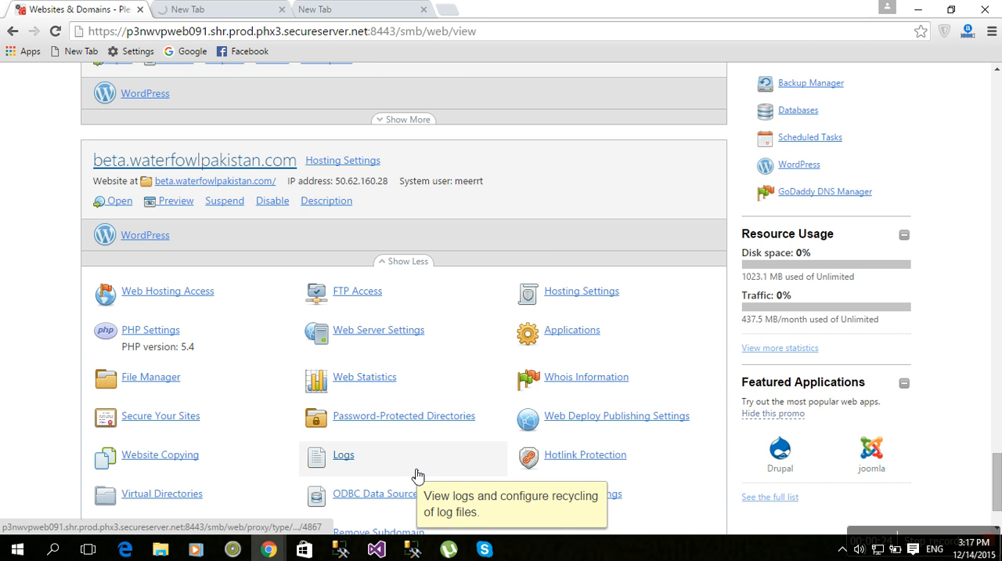
pyautogui.scroll(-3)
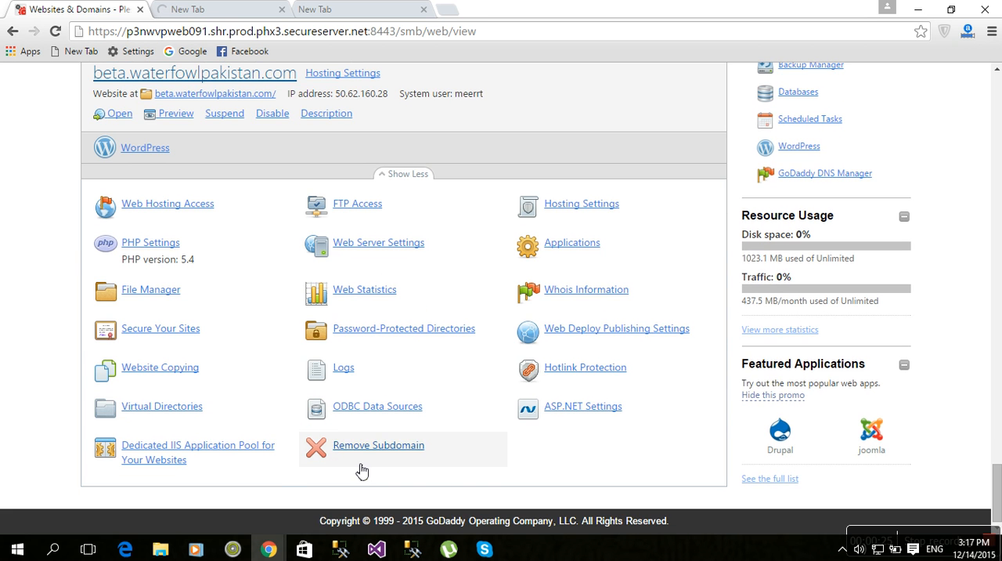
pyautogui.click(379, 445)
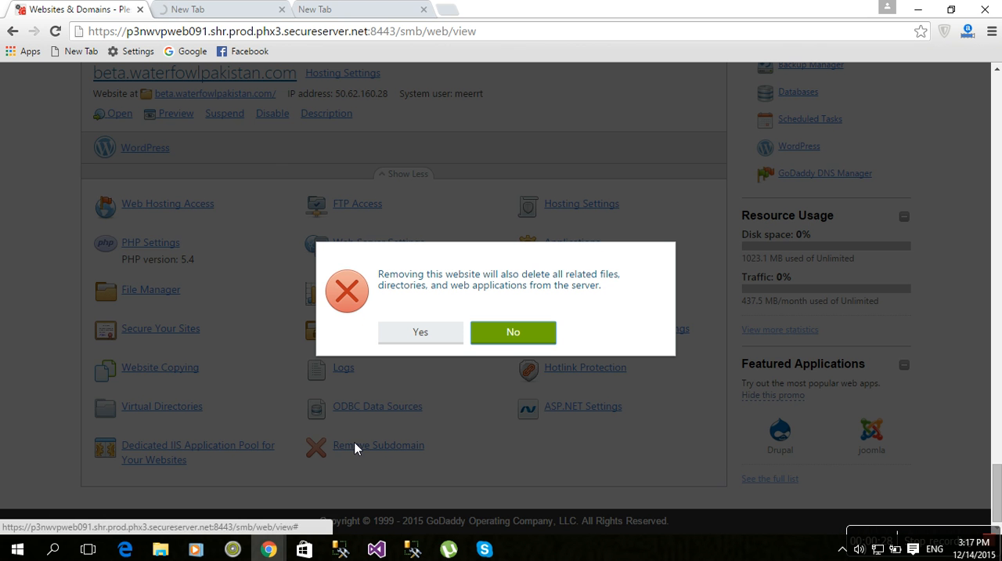
pyautogui.moveTo(419, 332)
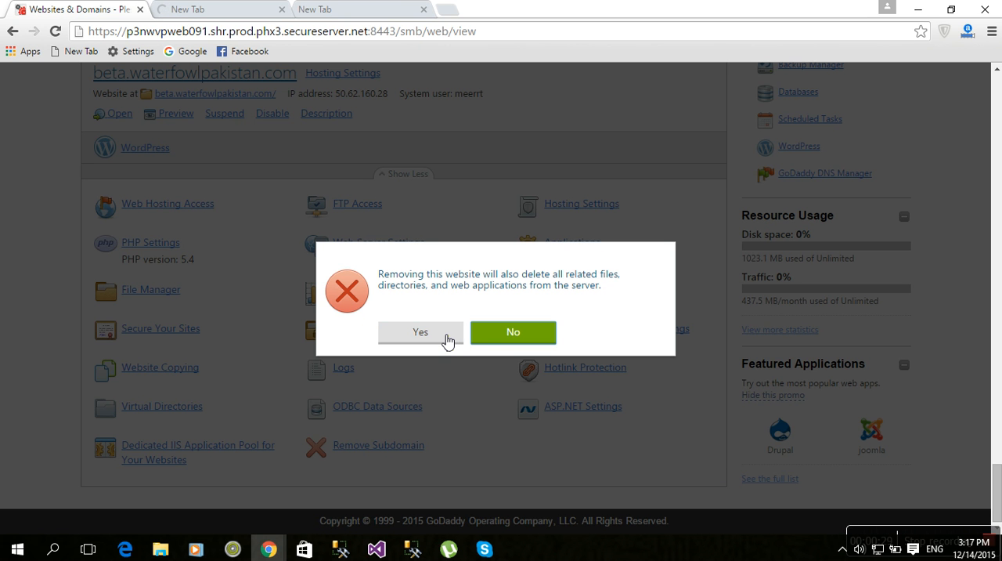
# Answer Yes to delete beta.waterfowlpakistan.com with its files and let the page process
pyautogui.click(419, 332)
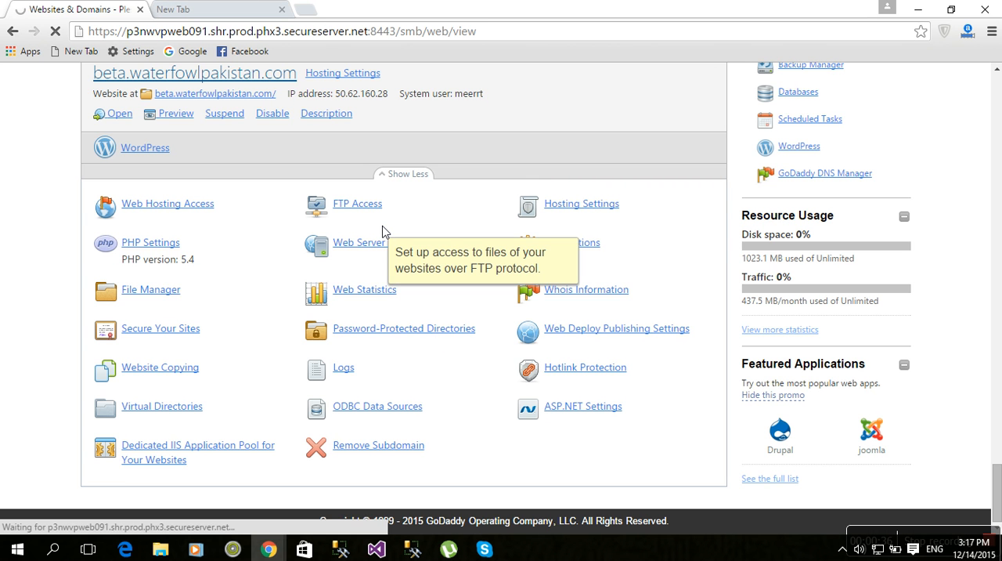
pyautogui.moveTo(582, 442)
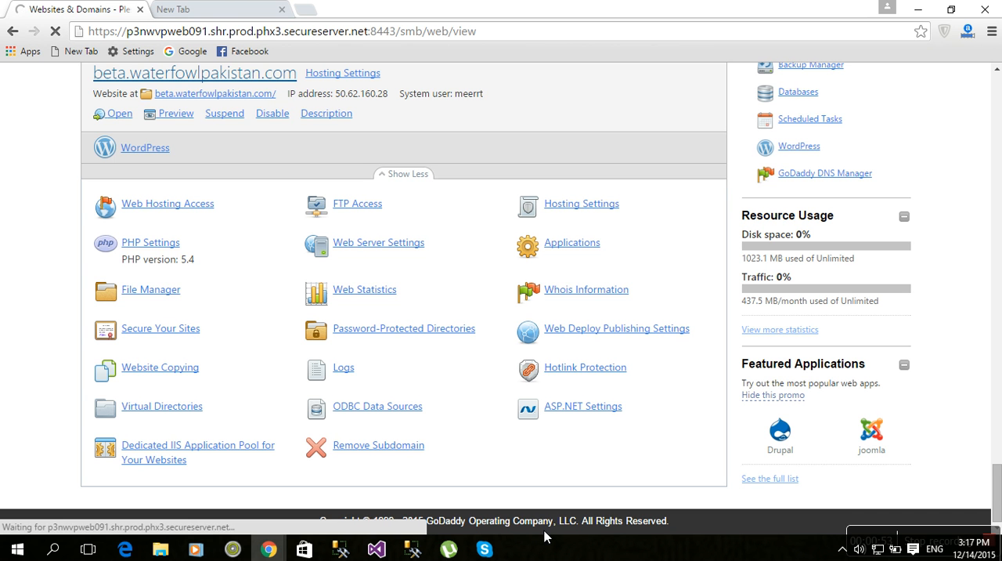
pyautogui.moveTo(570, 523)
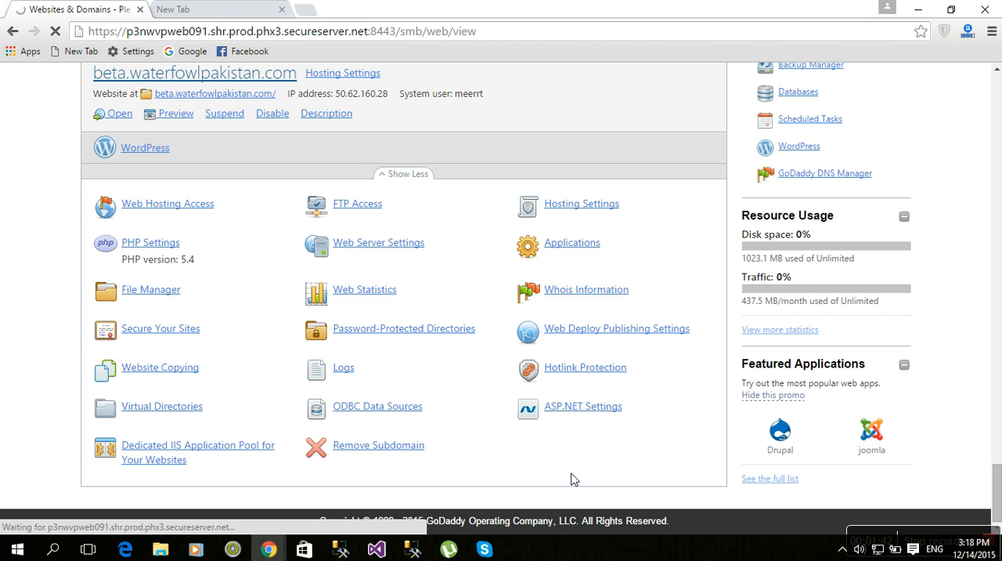
pyautogui.scroll(3)
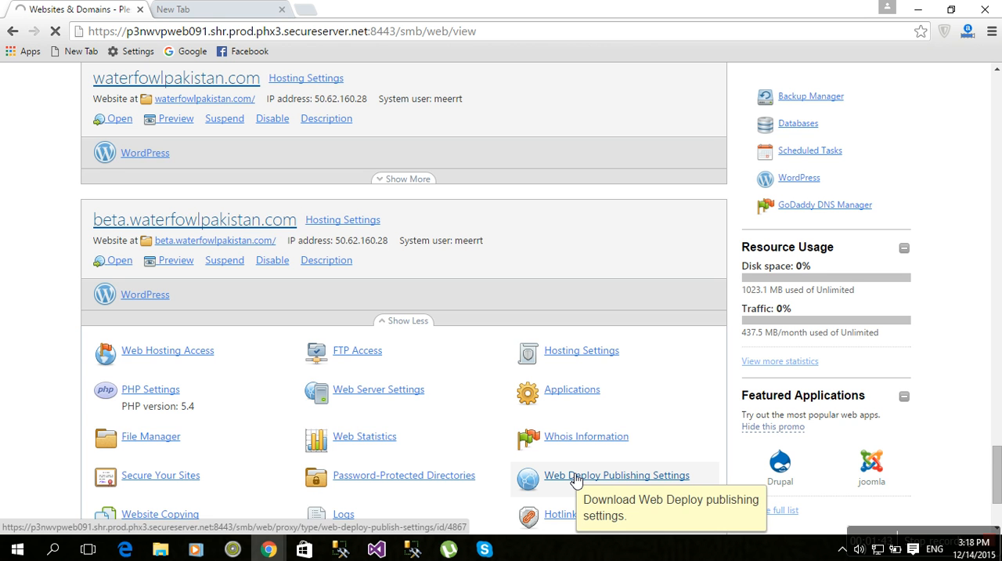
pyautogui.scroll(-3)
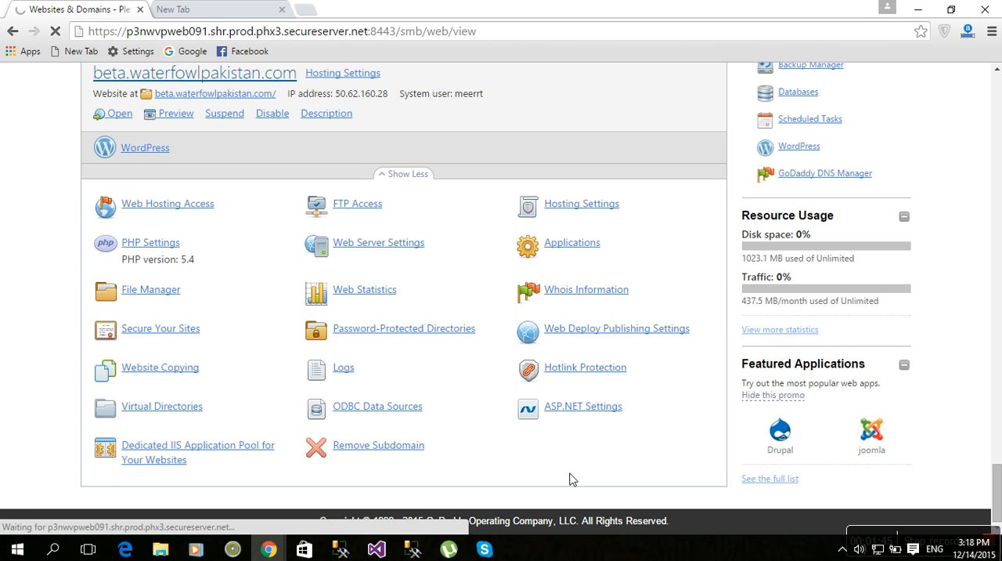
# Verify the reloaded list shows 'The subdomain was removed' and ends at waterfowlpakistan.com
pyautogui.click(379, 444)
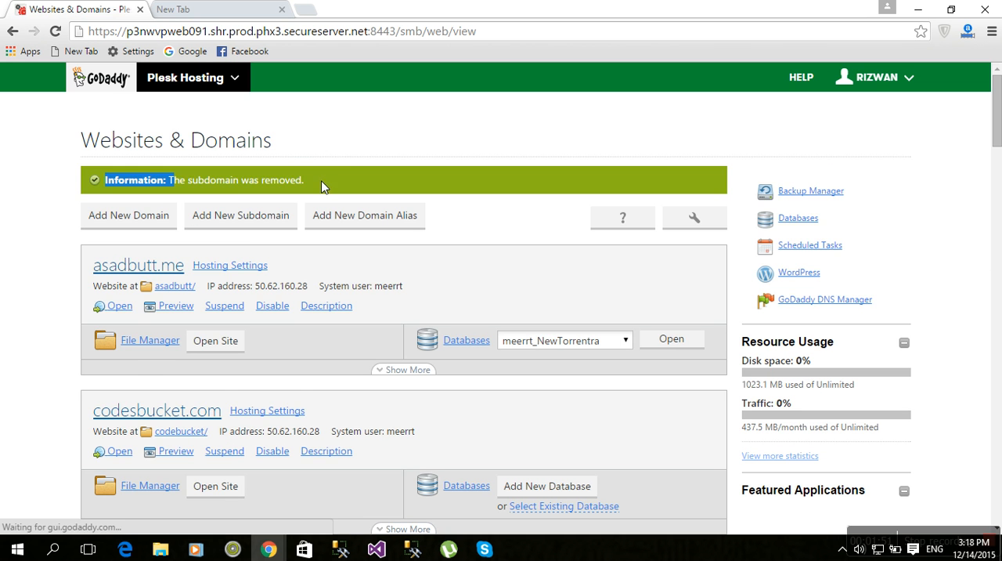
pyautogui.scroll(-3)
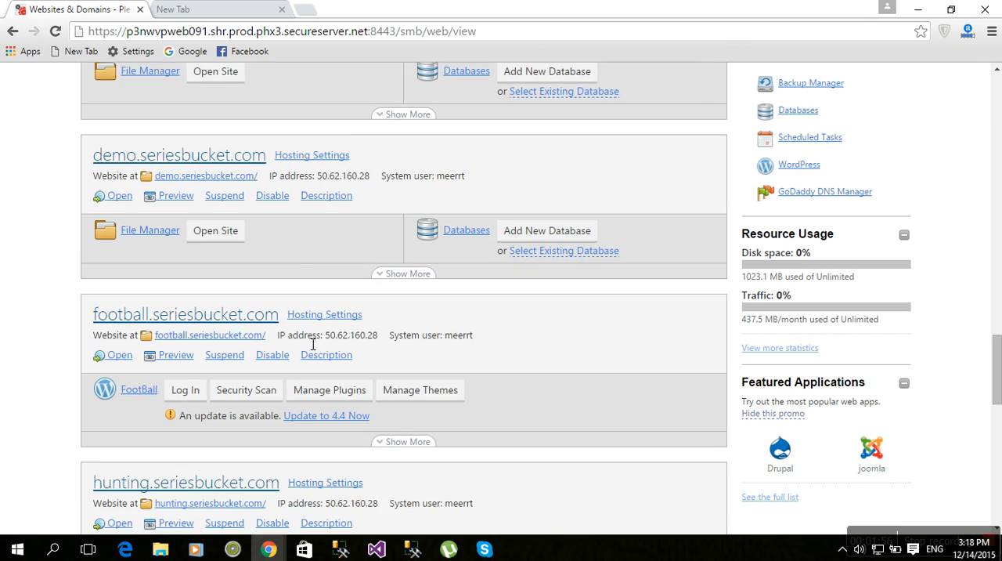
pyautogui.scroll(-3)
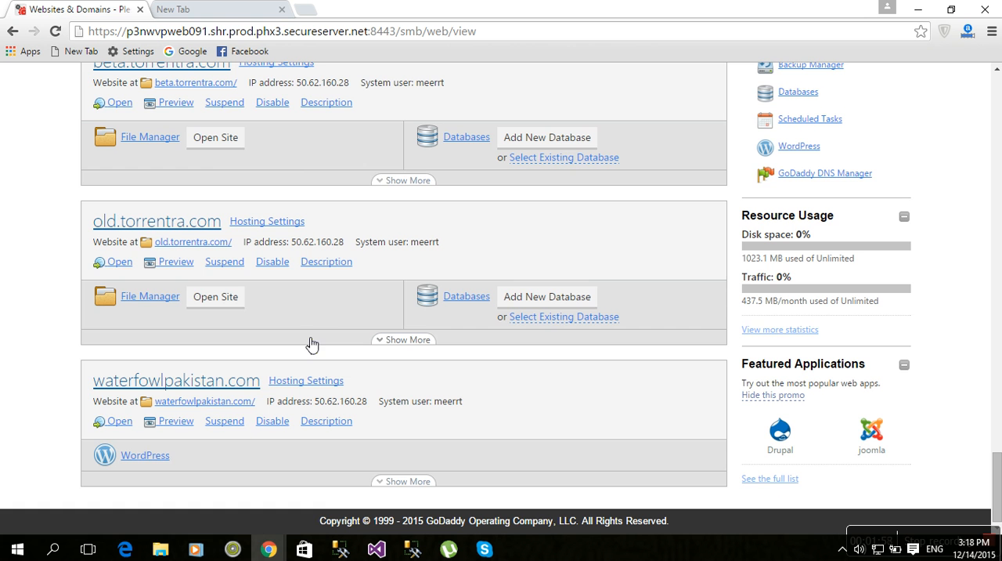
pyautogui.scroll(3)
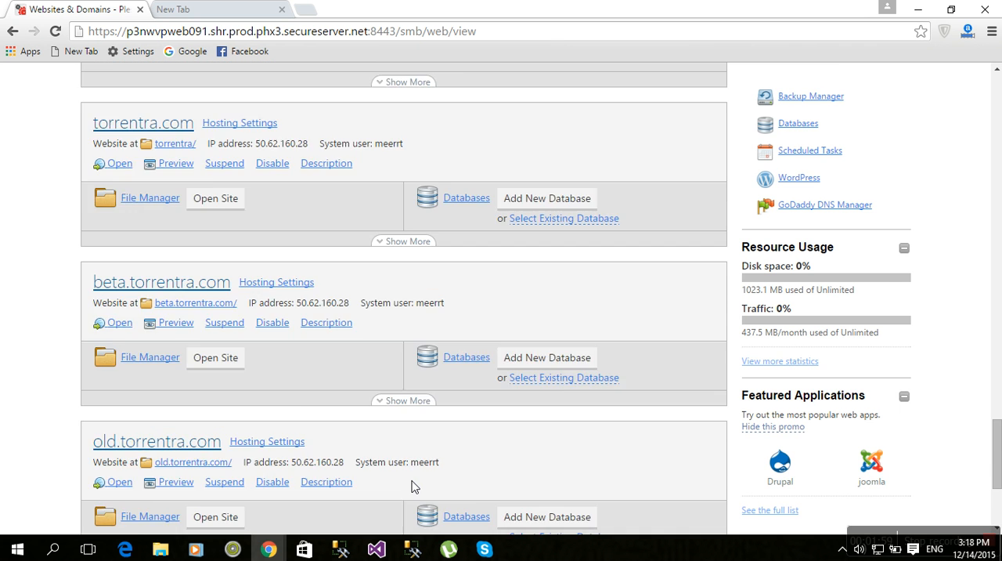
pyautogui.scroll(-3)
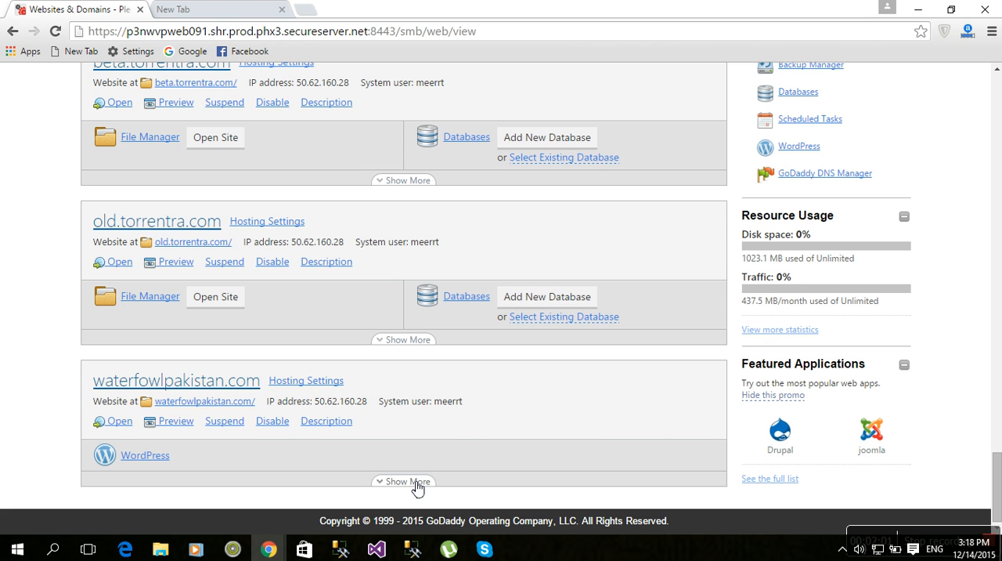
pyautogui.moveTo(959, 523)
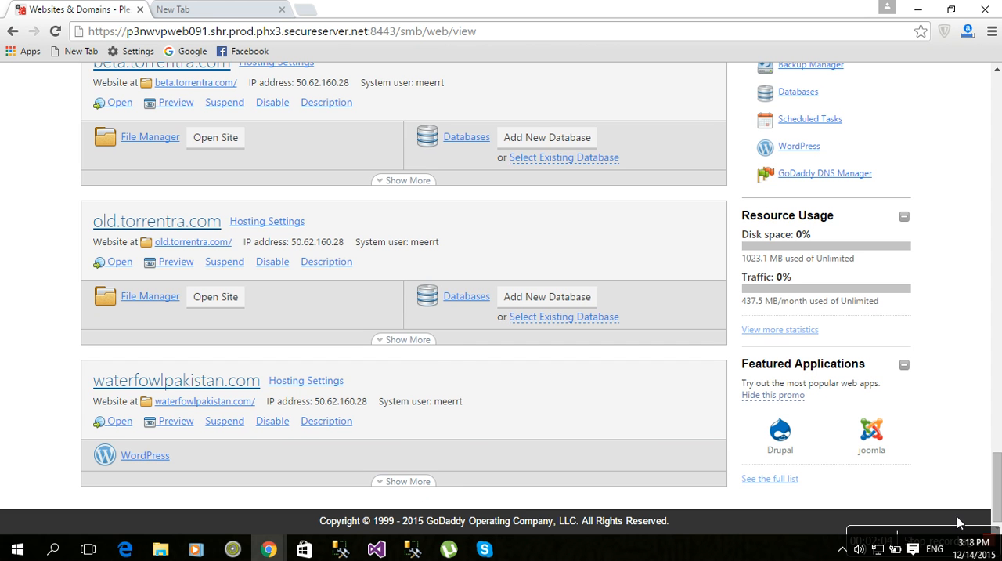